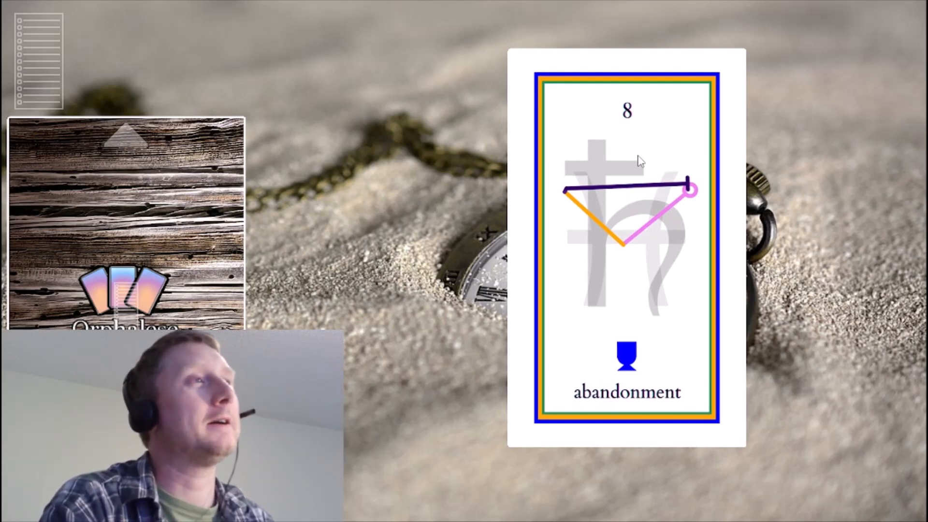
mouse_move(621, 223)
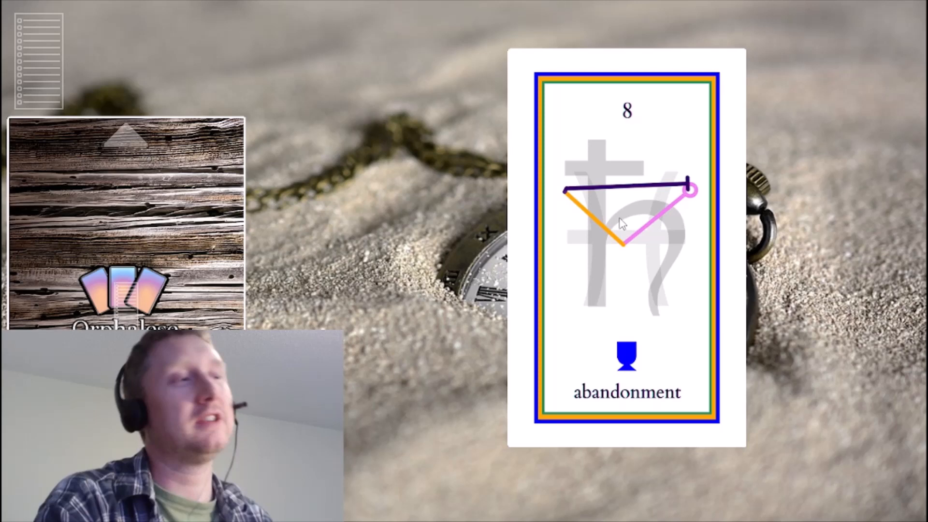
mouse_move(628, 213)
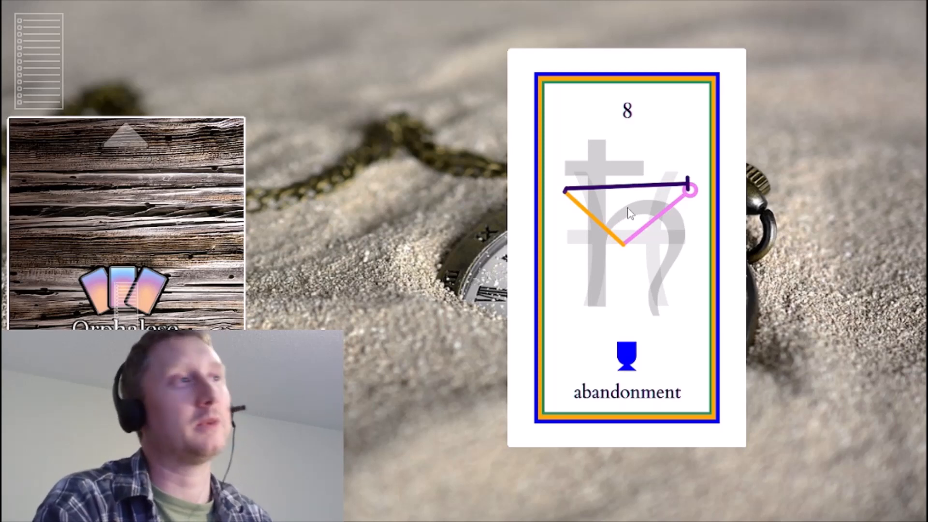
mouse_move(623, 240)
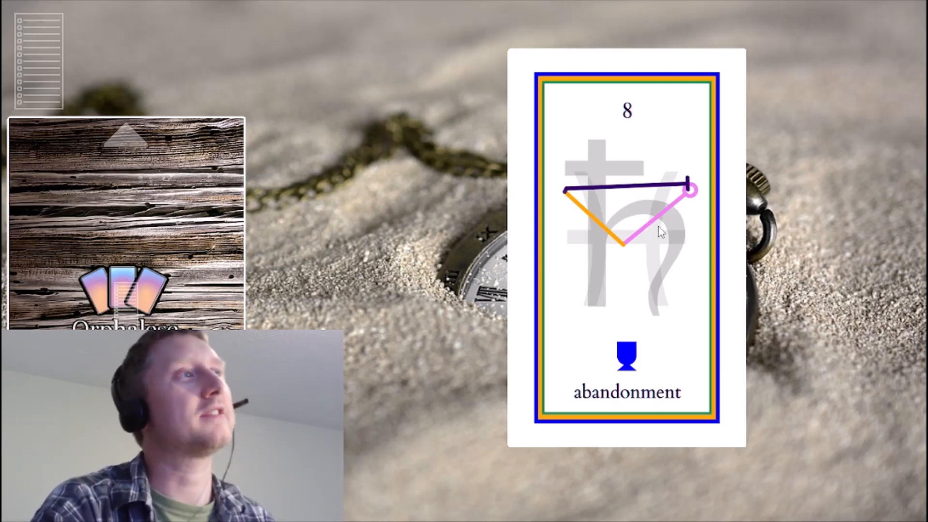
mouse_move(672, 236)
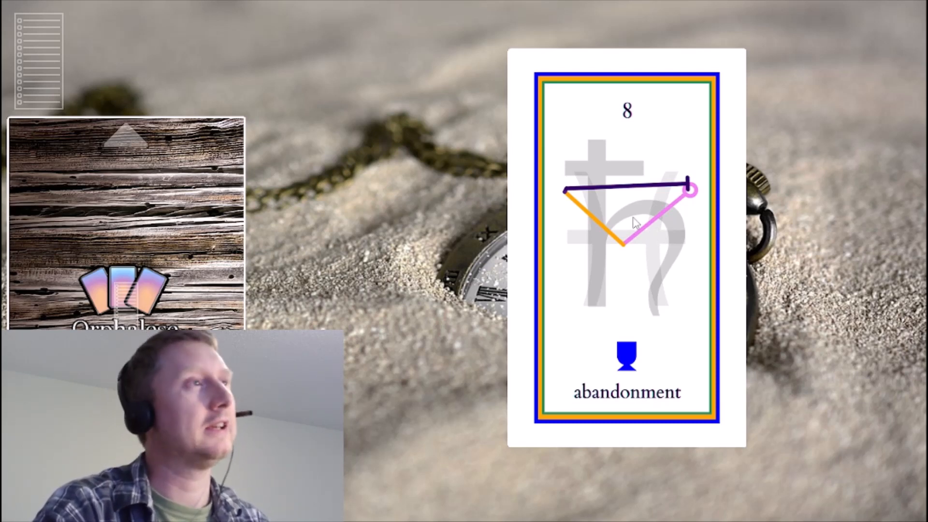
mouse_move(642, 209)
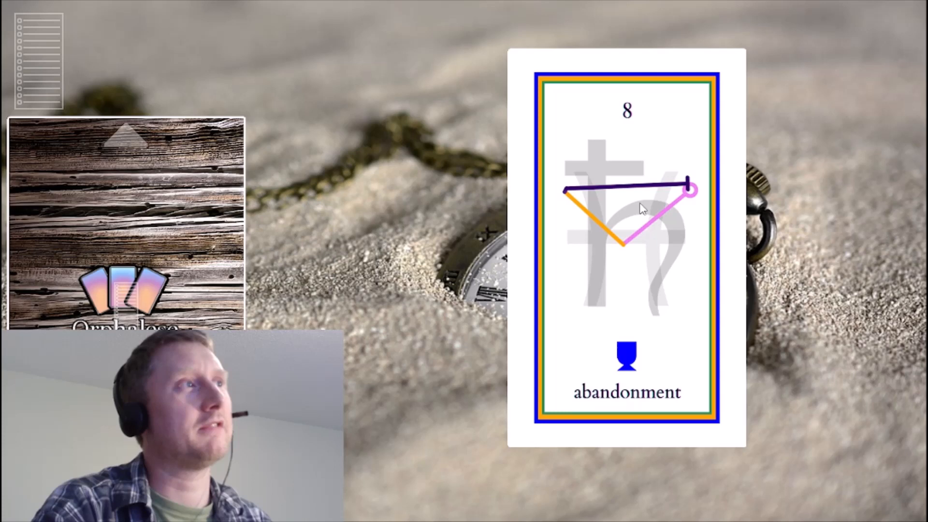
mouse_move(664, 244)
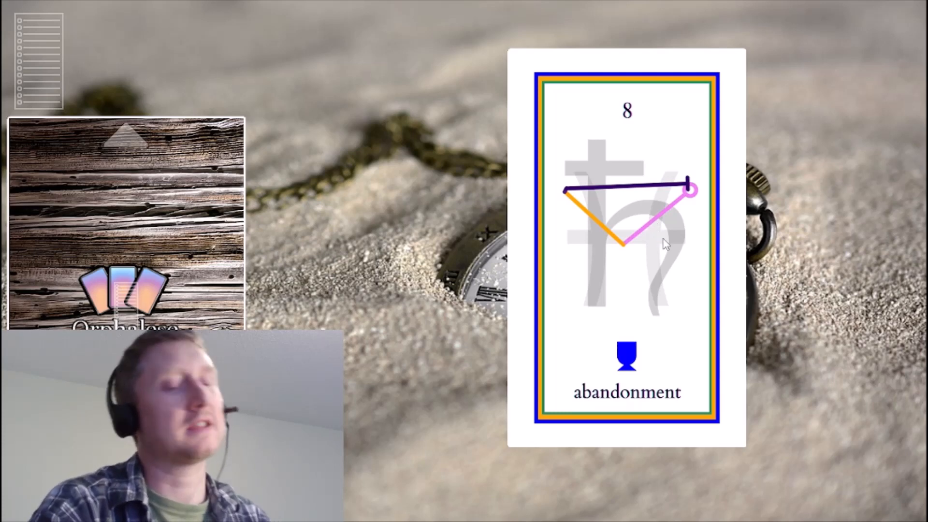
mouse_move(674, 237)
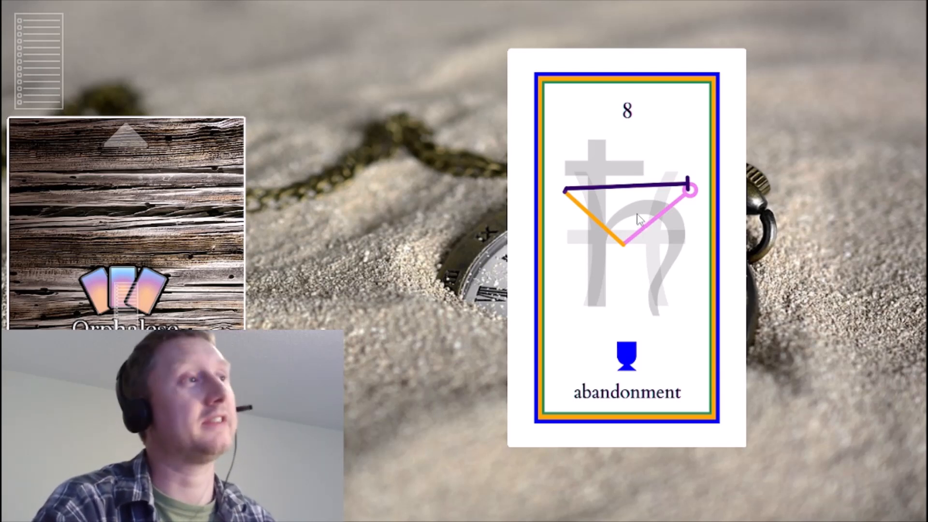
mouse_move(638, 215)
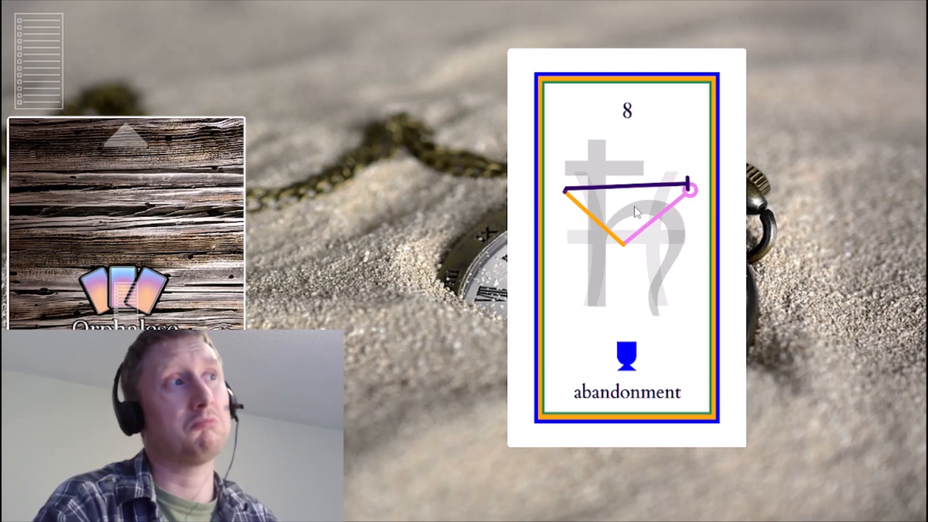